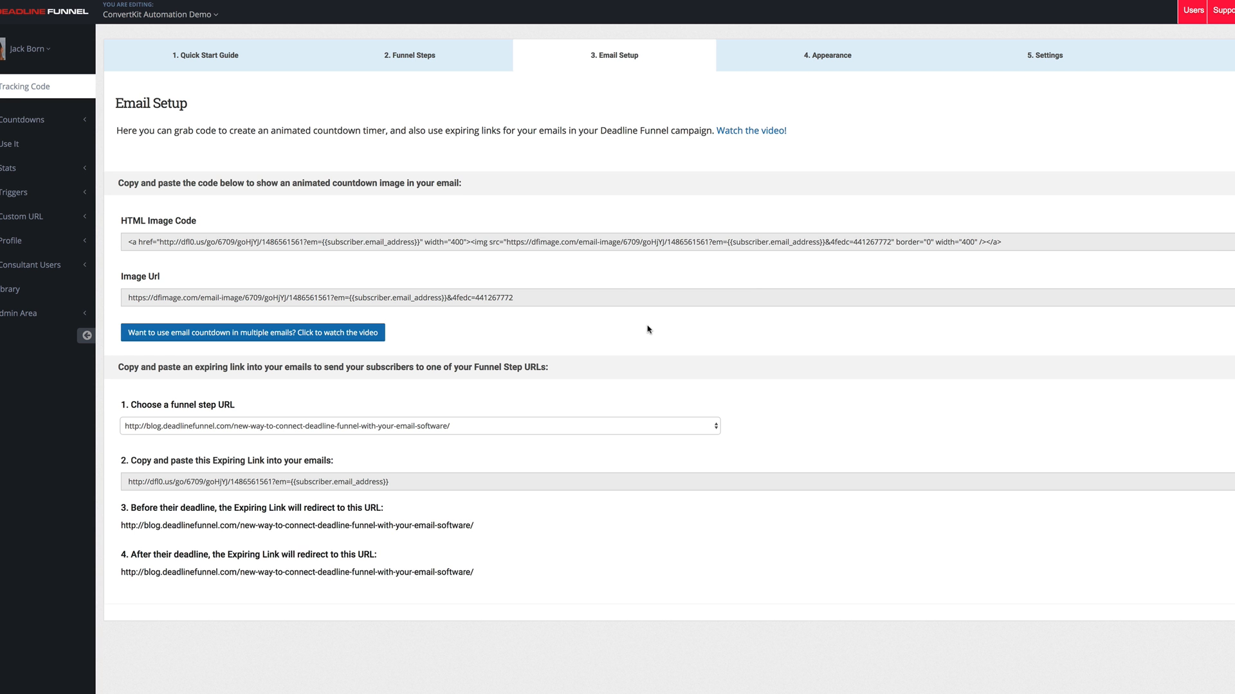
{"action": "mouse_move", "coordinate": [34, 165]}
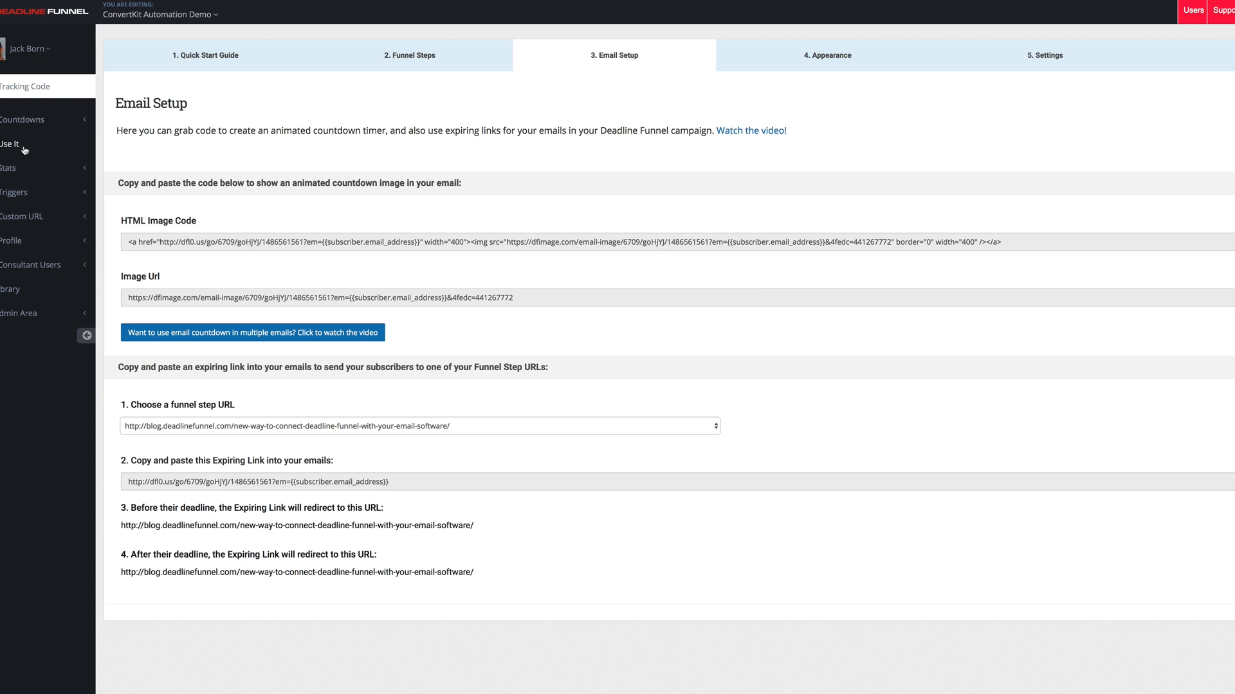
{"action": "mouse_move", "coordinate": [651, 59]}
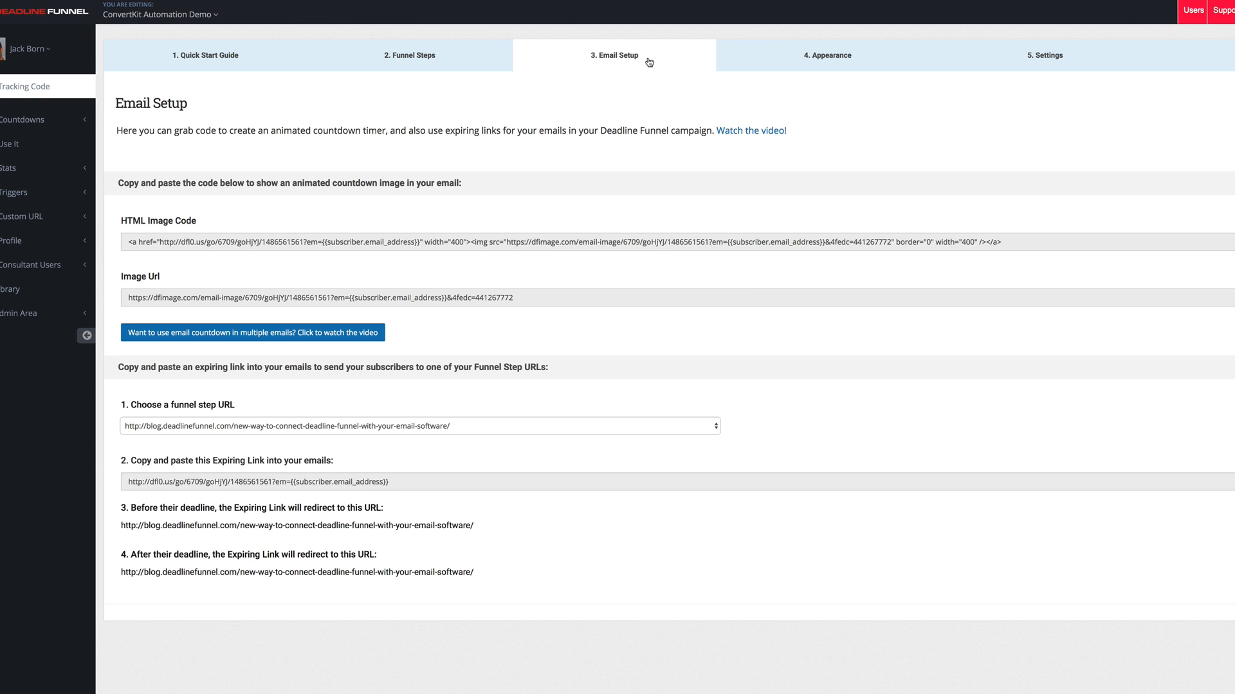
{"action": "mouse_move", "coordinate": [711, 225]}
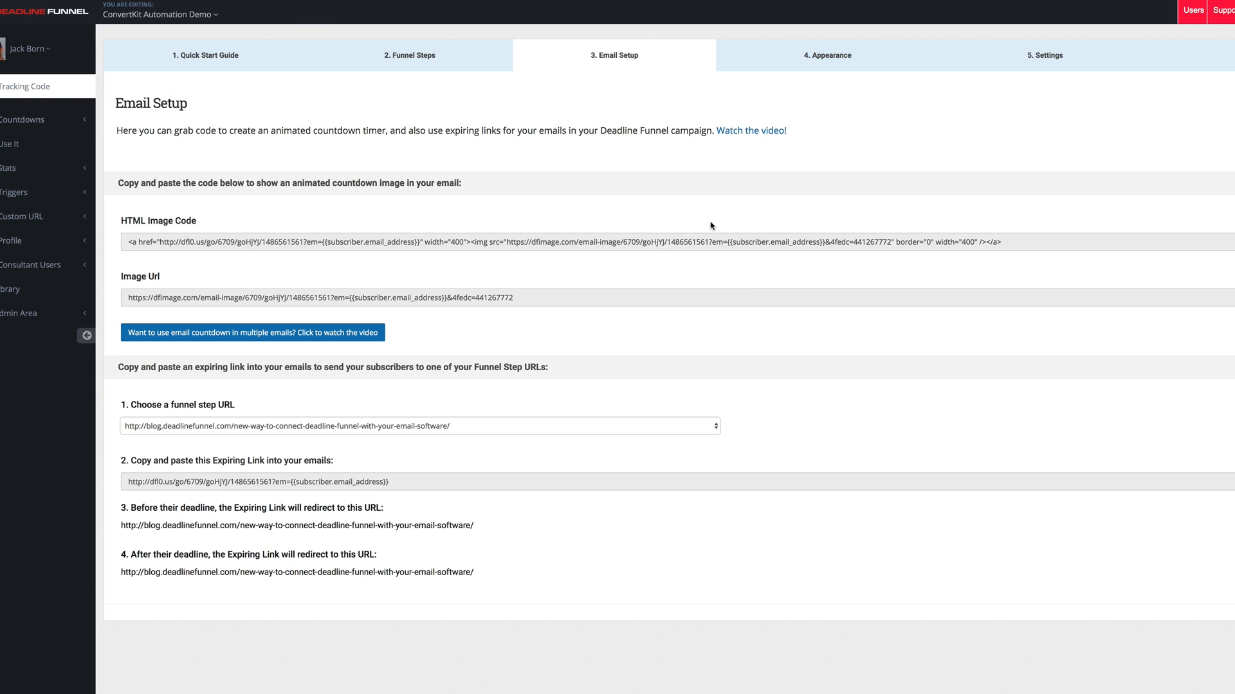
{"action": "mouse_move", "coordinate": [171, 242]}
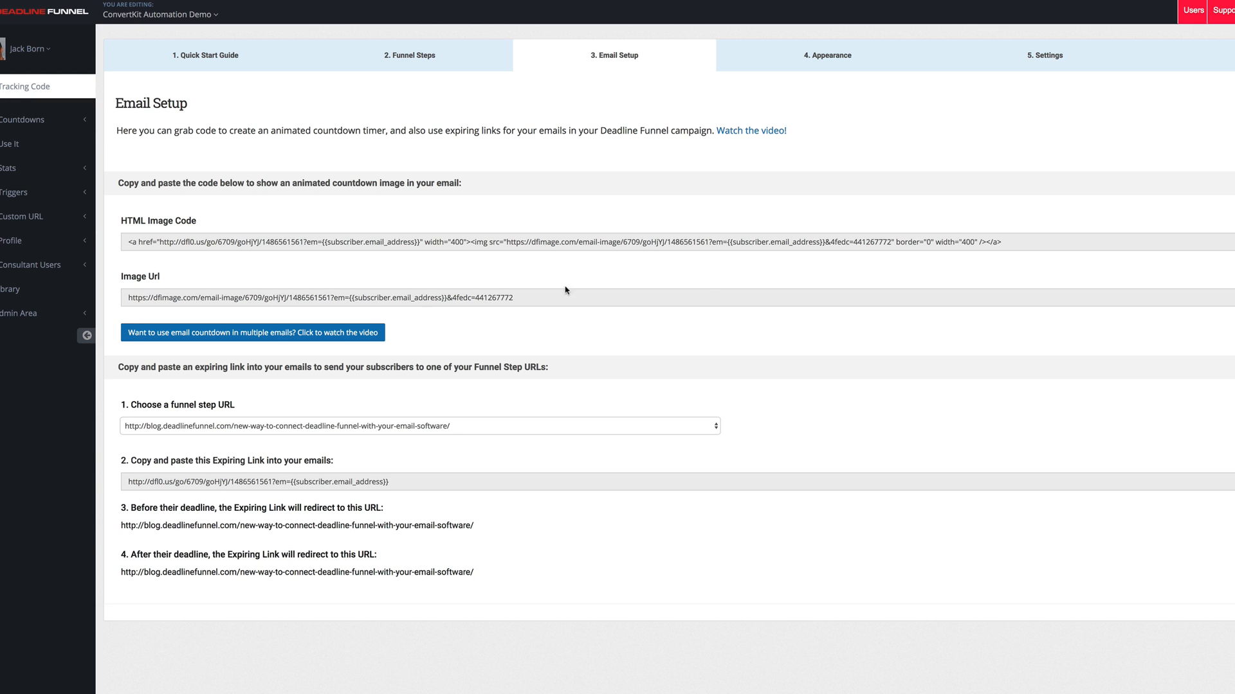
{"action": "mouse_move", "coordinate": [252, 112]}
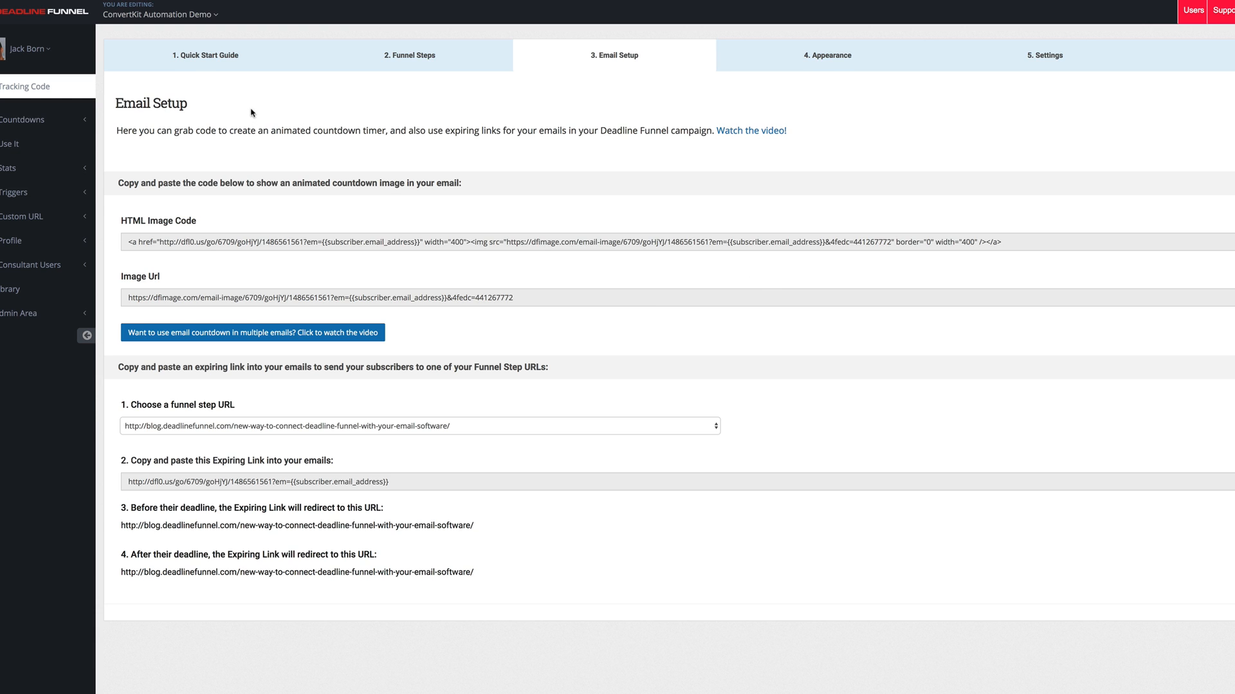
- Switch to the Quick Start Guide of the ConvertKit Automation Demo campaign
{"action": "left_click", "coordinate": [206, 54]}
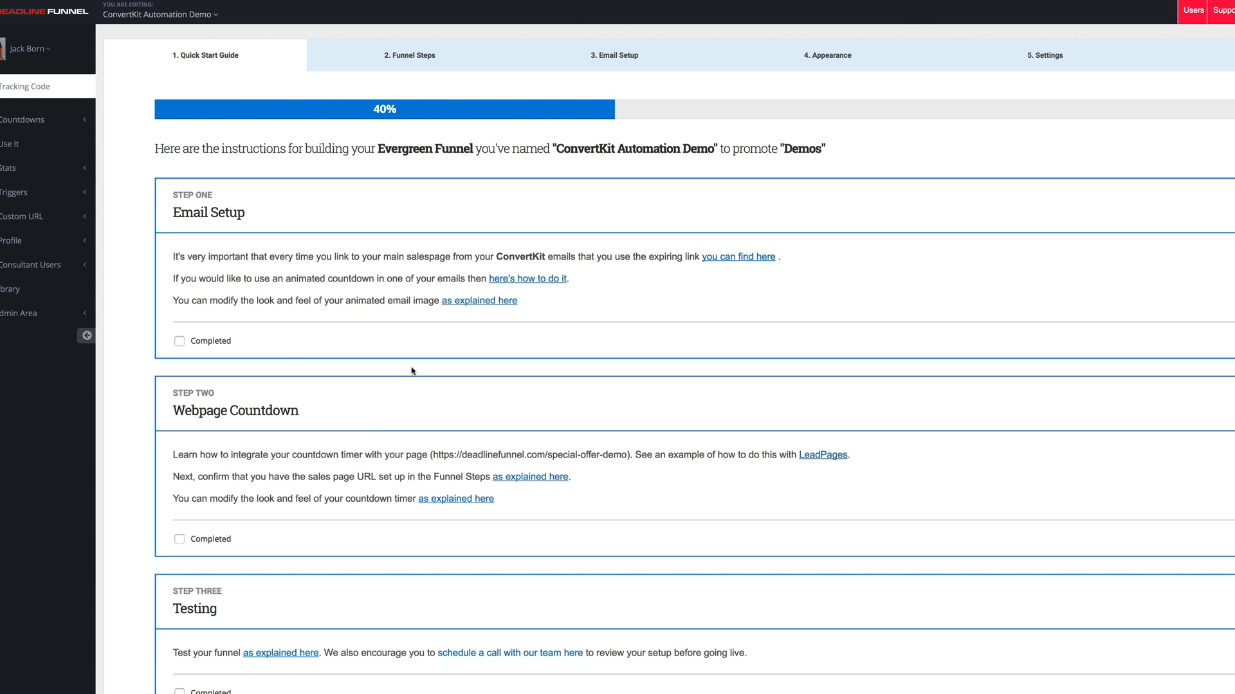
{"action": "mouse_move", "coordinate": [500, 324]}
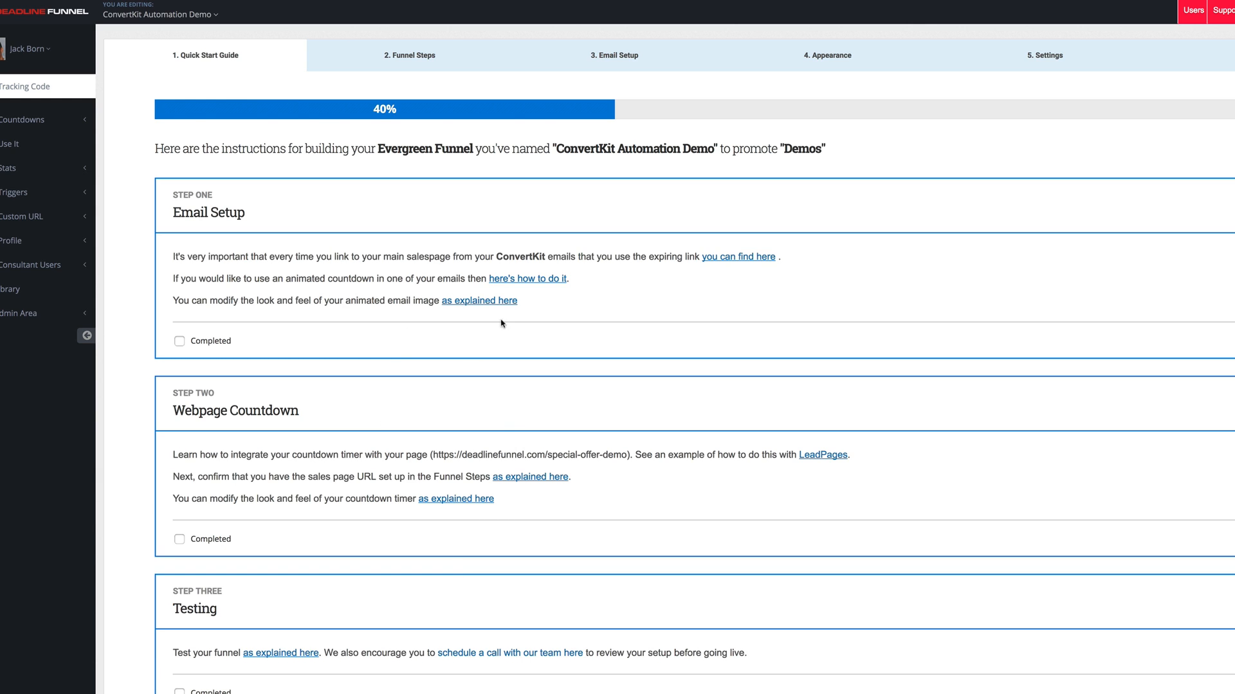
{"action": "mouse_move", "coordinate": [606, 54]}
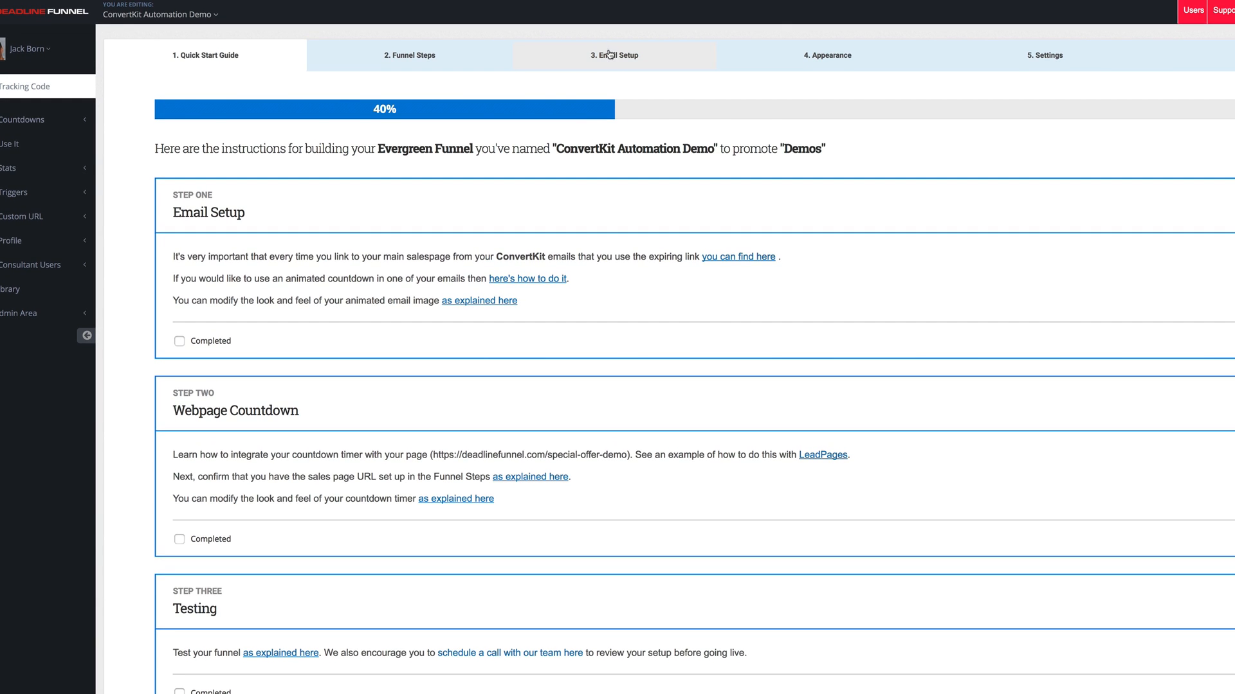
- Return to Email Setup, regenerate the countdown image URL and copy it
{"action": "left_click", "coordinate": [615, 54]}
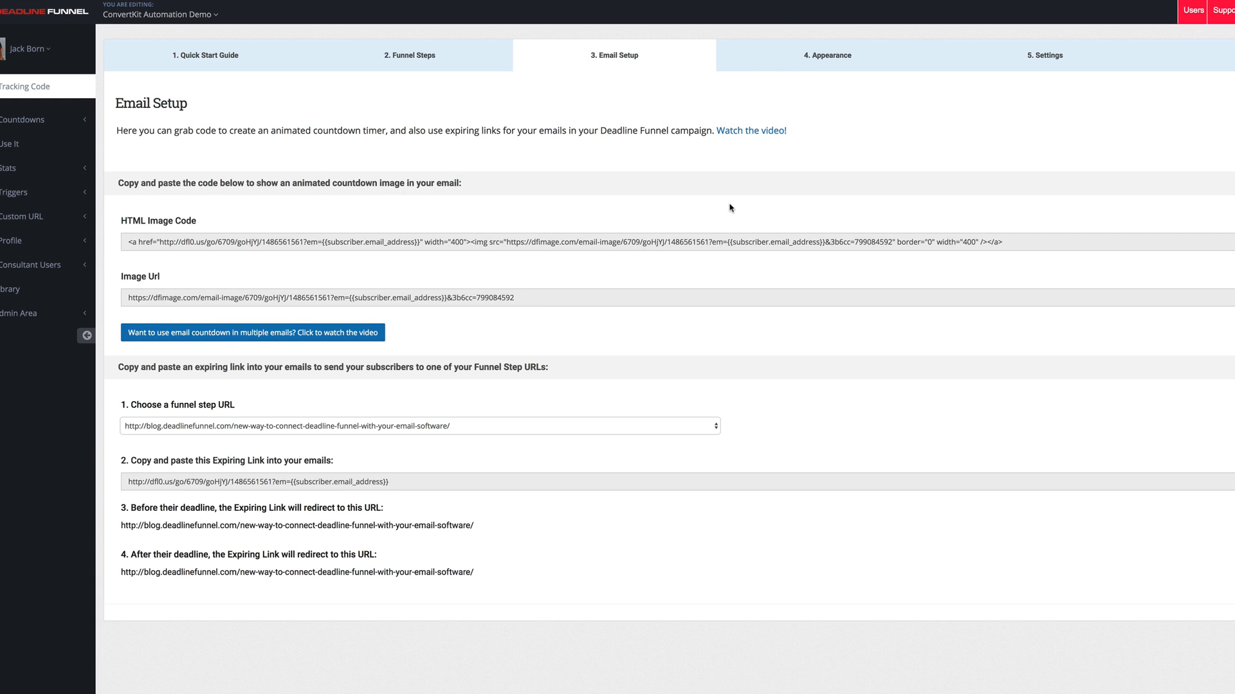
{"action": "double_click", "coordinate": [140, 276]}
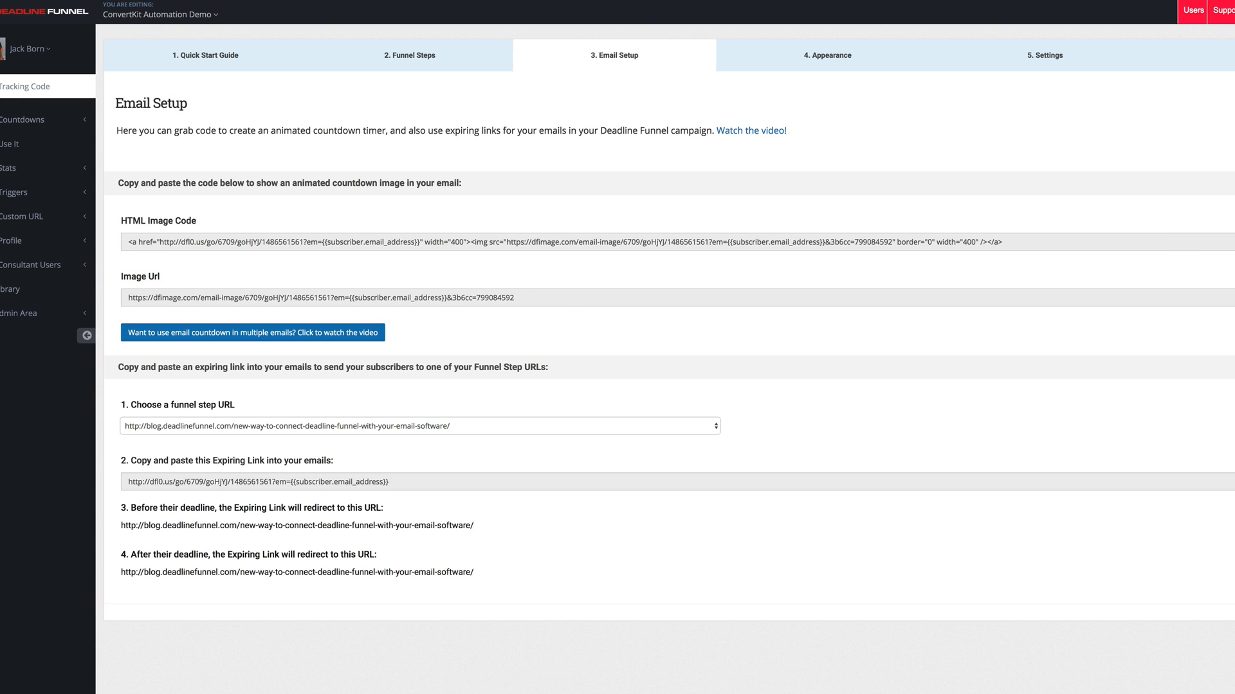
{"action": "mouse_move", "coordinate": [1170, 334]}
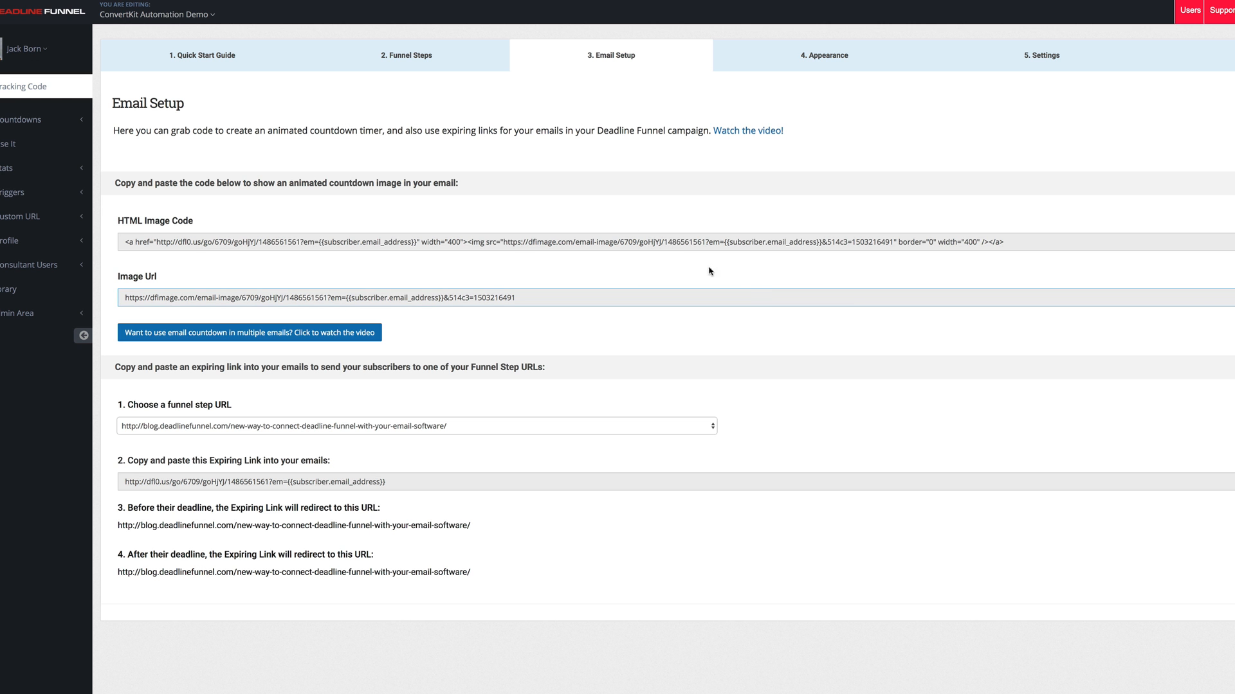
{"action": "left_click", "coordinate": [1212, 296]}
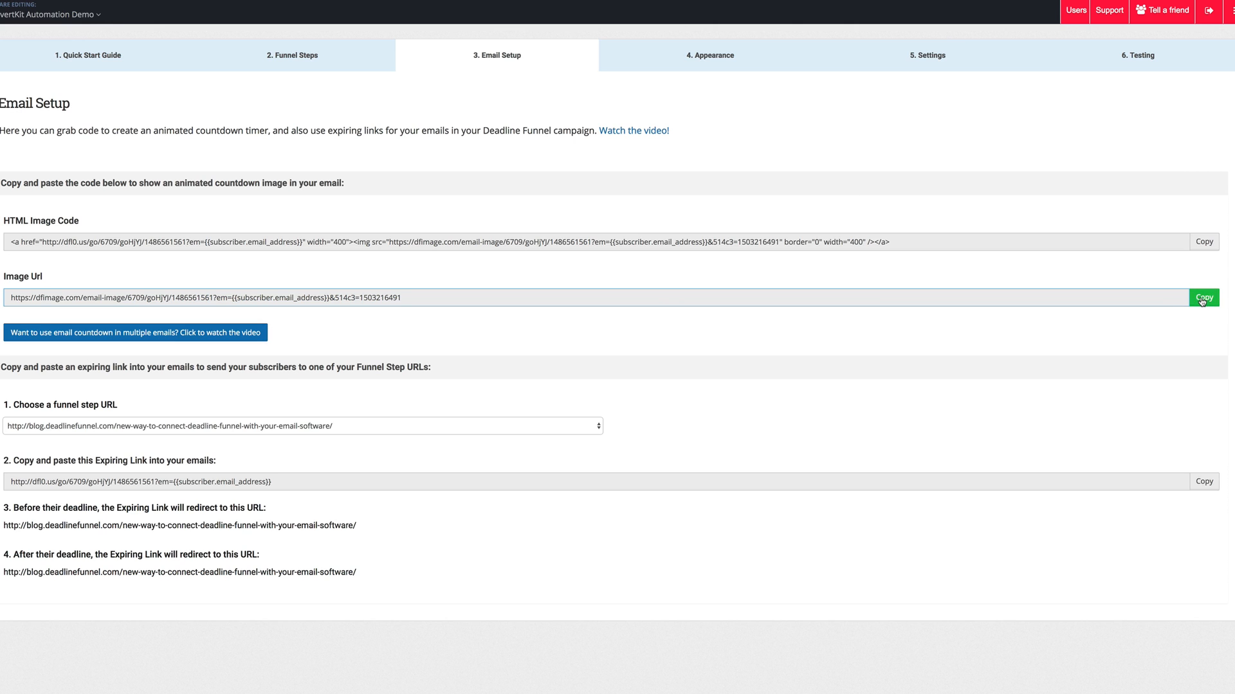
{"action": "left_click", "coordinate": [1206, 297]}
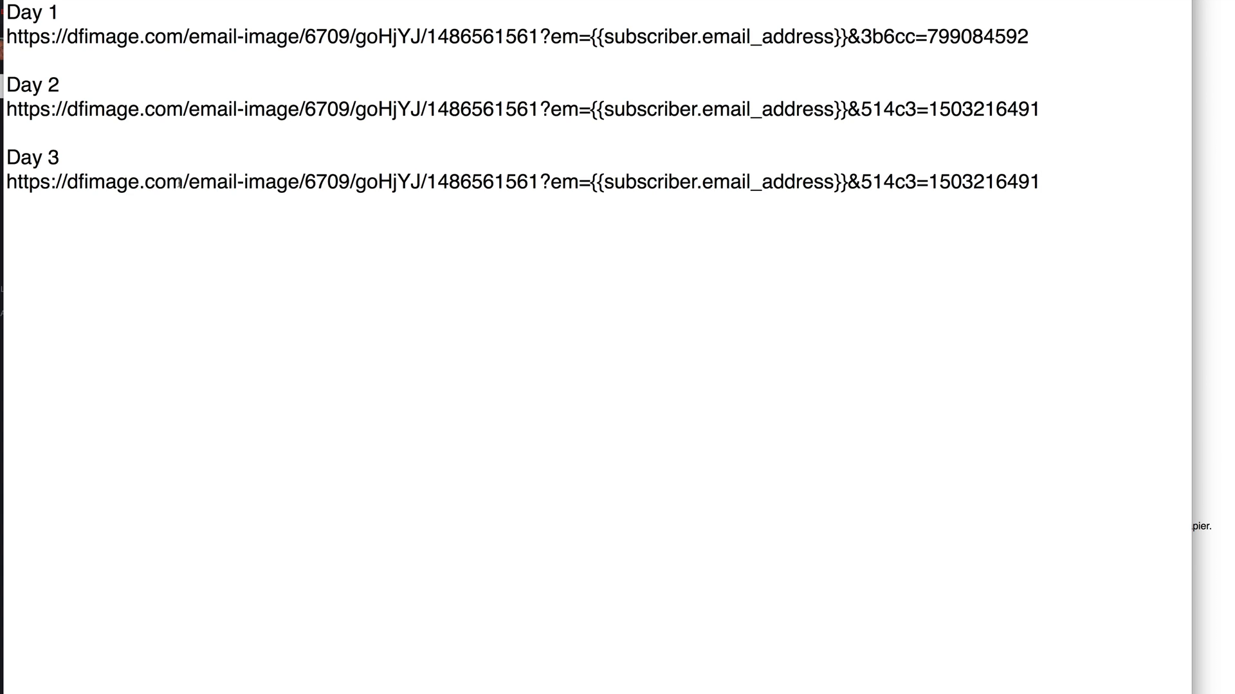
- Select and delete the duplicated image URL under Day 3
{"action": "left_click", "coordinate": [1039, 180]}
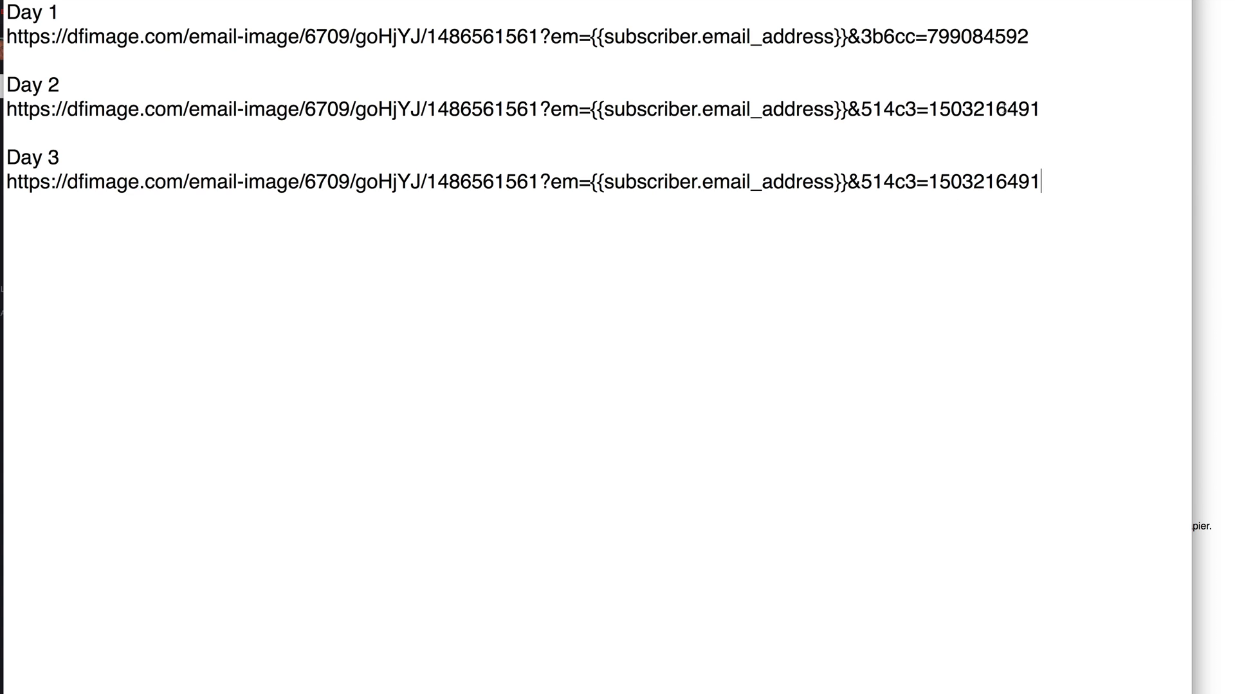
{"action": "left_click_drag", "start_coordinate": [861, 108], "coordinate": [1040, 108]}
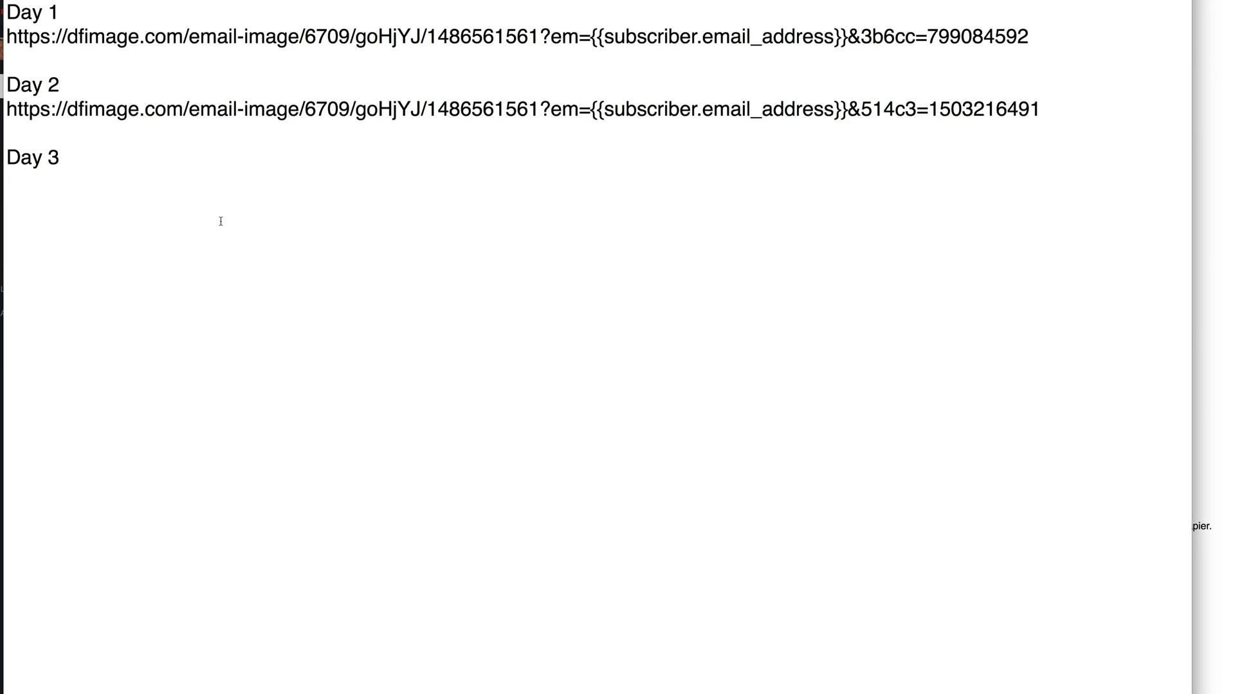
- Paste the unique dfimage.com URL under Day 3, add 'Day 4', and generate another URL
{"action": "type", "text": "https://dfimage.com/email-image/6709/goHjYJ/1486561561?em={{subscriber.email_address}}&63256=1741472763"}
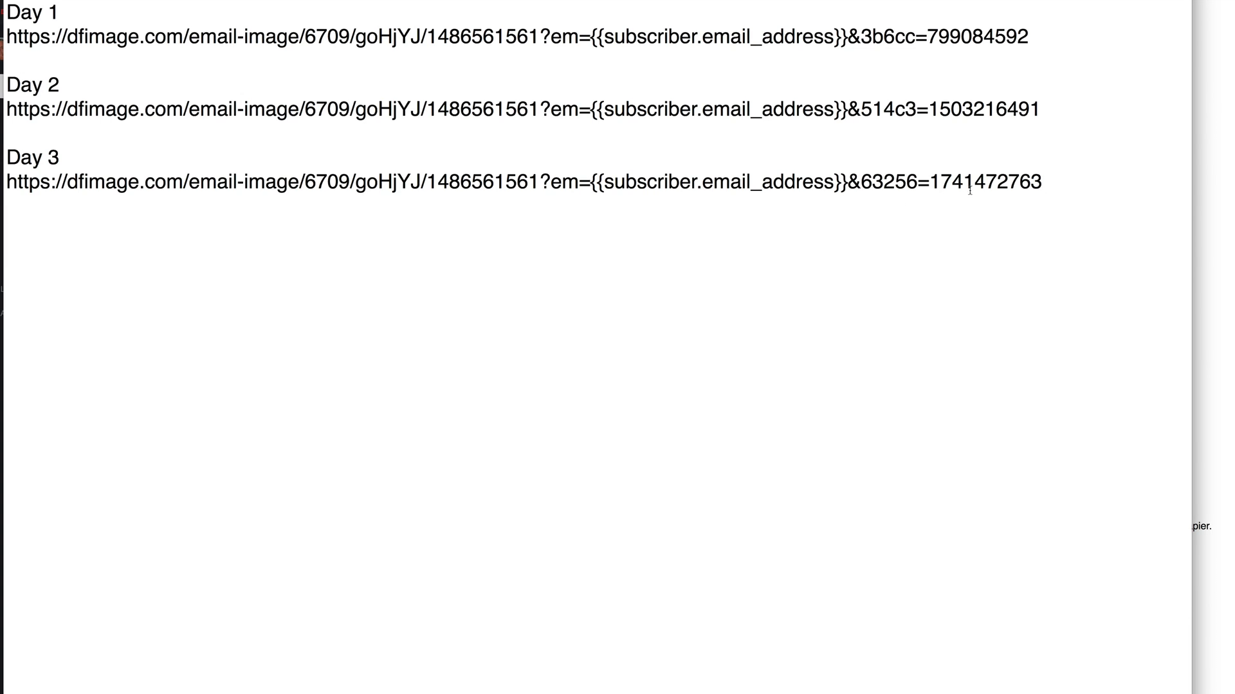
{"action": "left_click_drag", "start_coordinate": [860, 182], "coordinate": [1040, 181]}
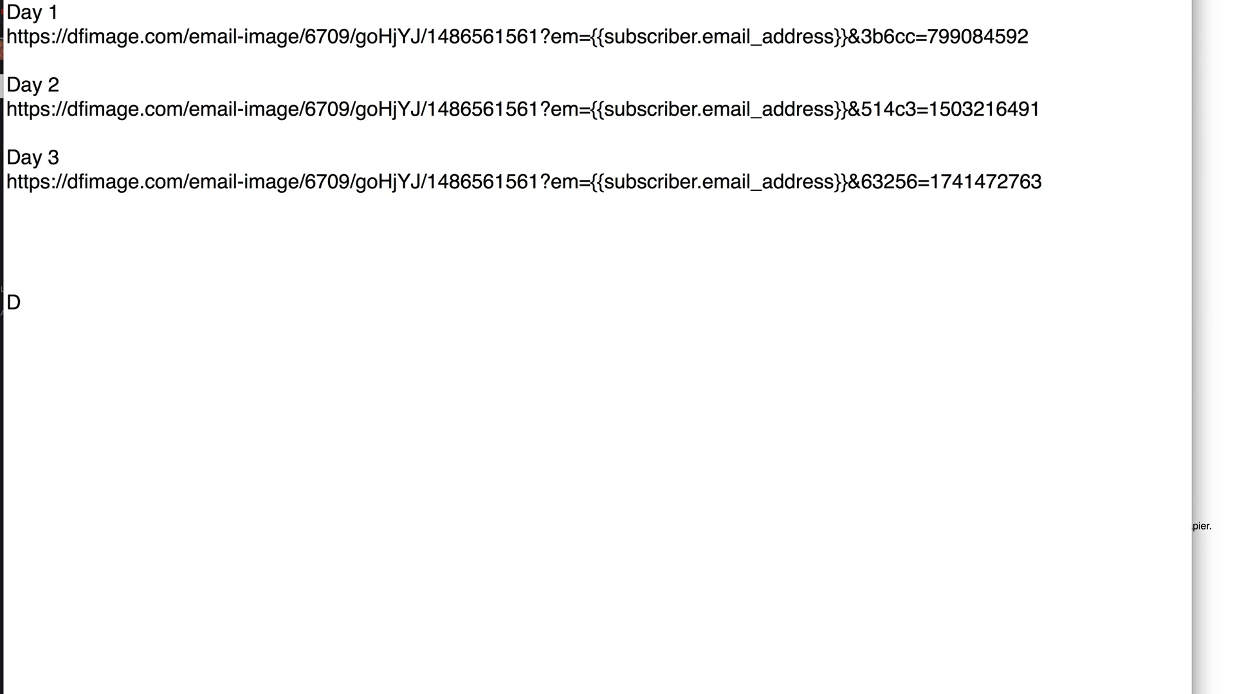
{"action": "type", "text": "ay 4"}
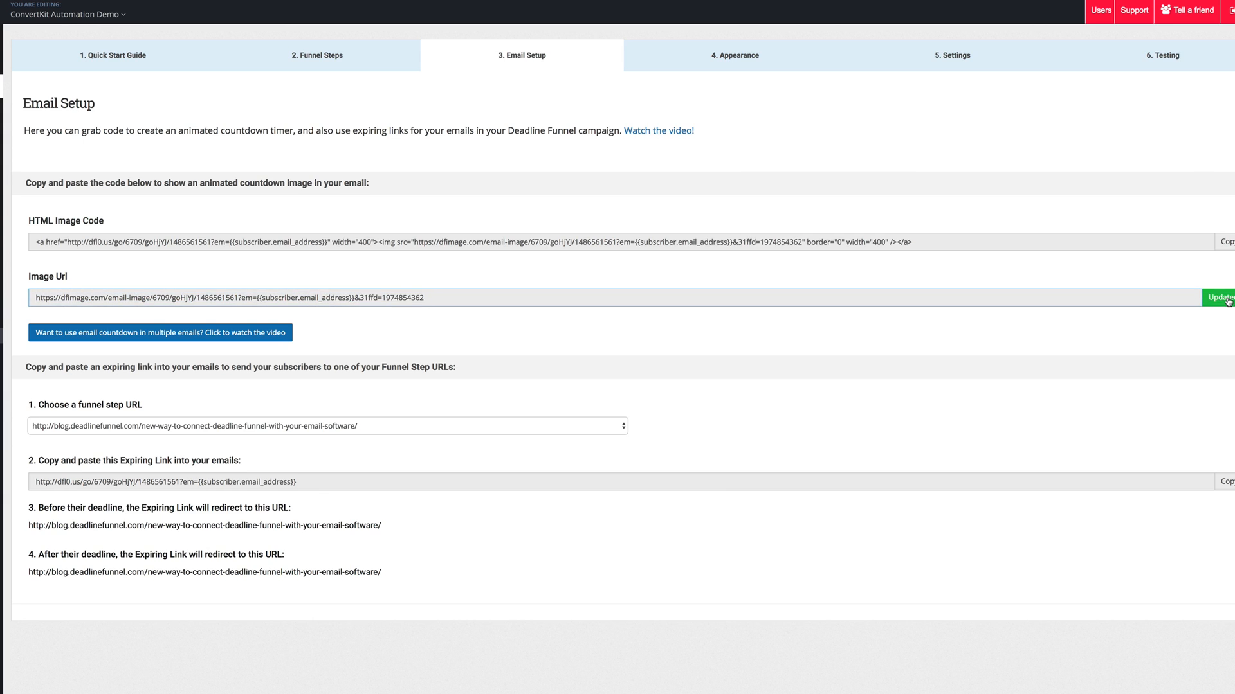
{"action": "left_click", "coordinate": [1224, 296]}
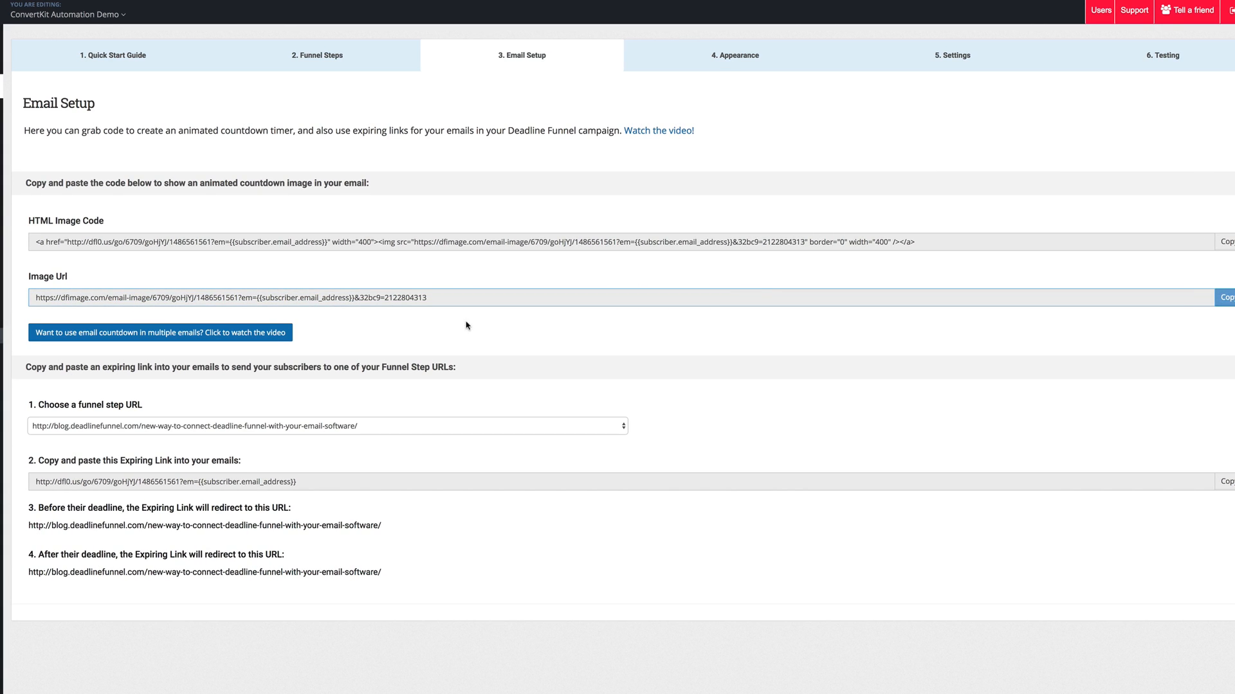
{"action": "mouse_move", "coordinate": [442, 328]}
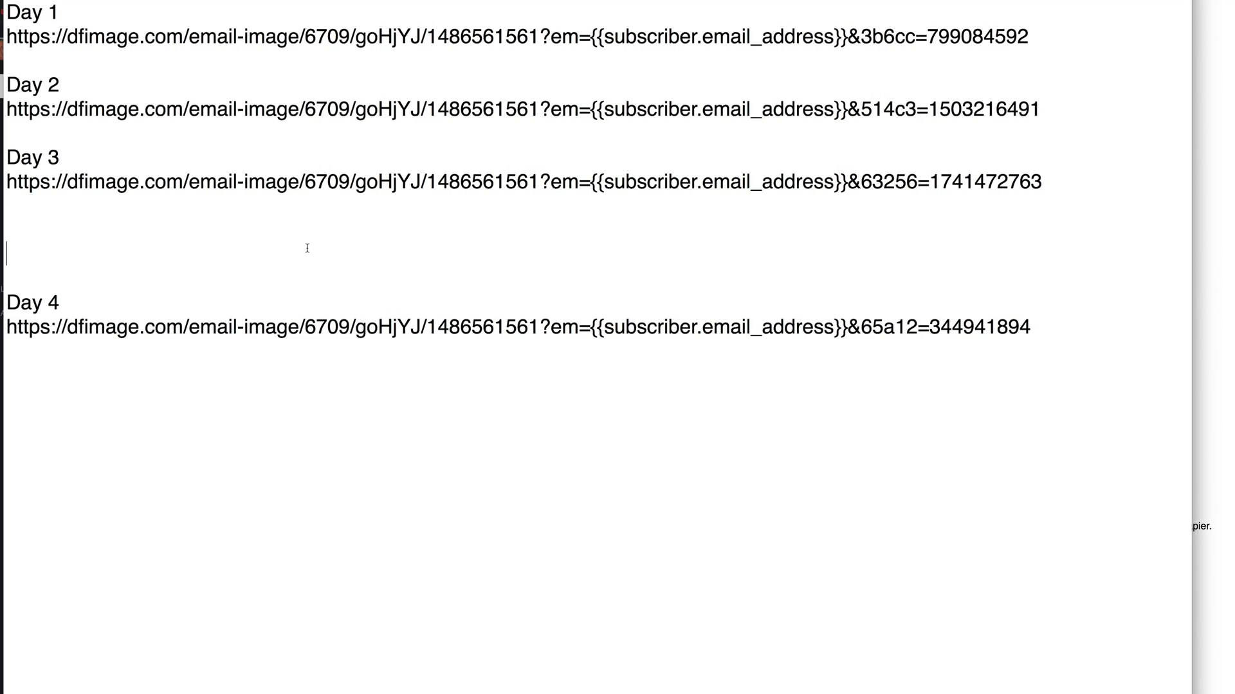
- Delete the extra blank lines so Day 4 sits directly under Day 3
{"action": "key", "text": "Backspace"}
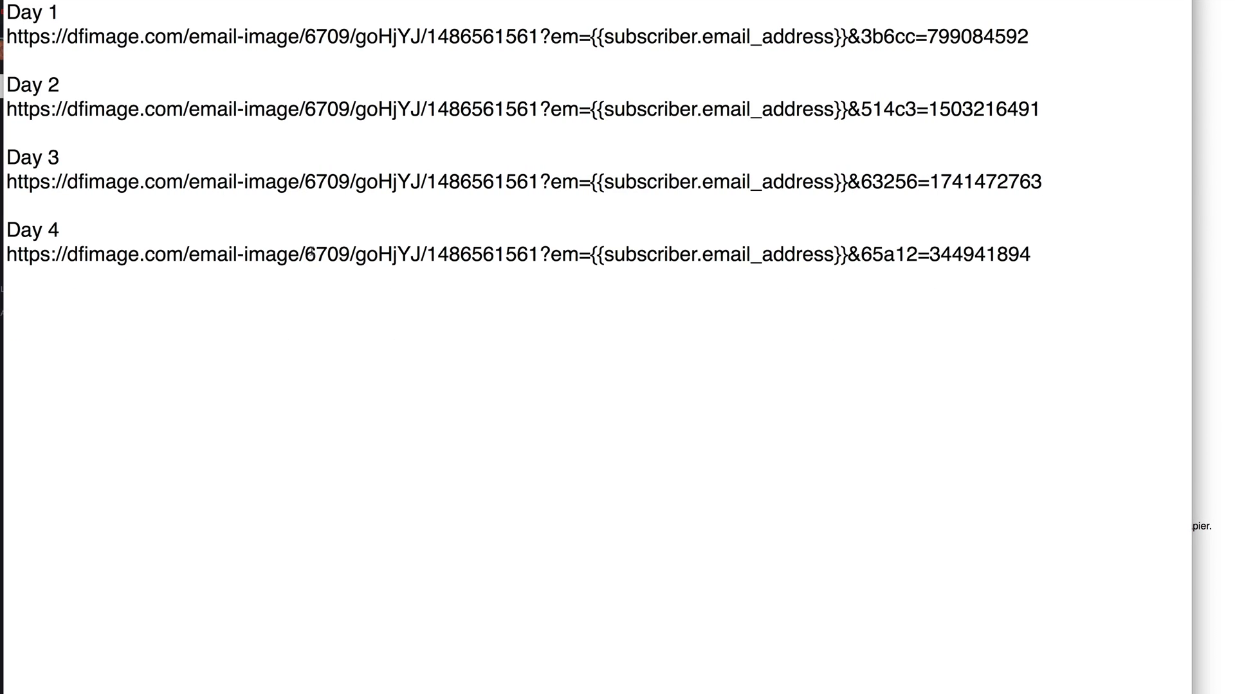
{"action": "mouse_move", "coordinate": [1021, 50]}
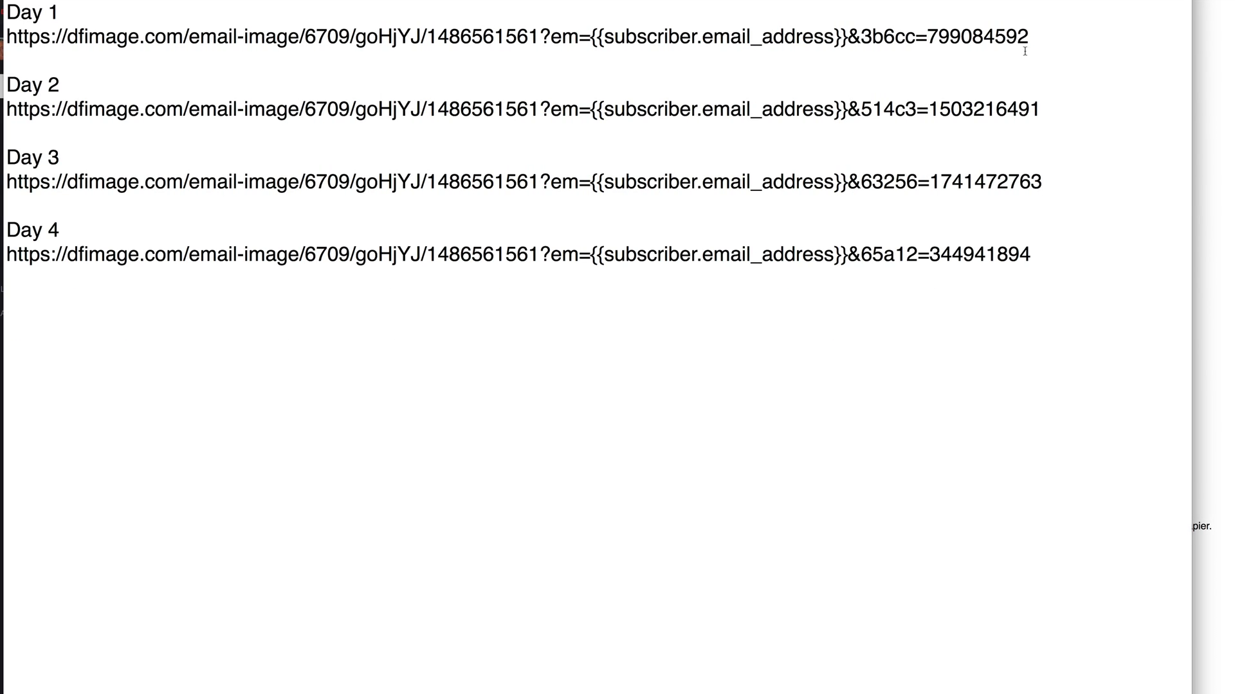